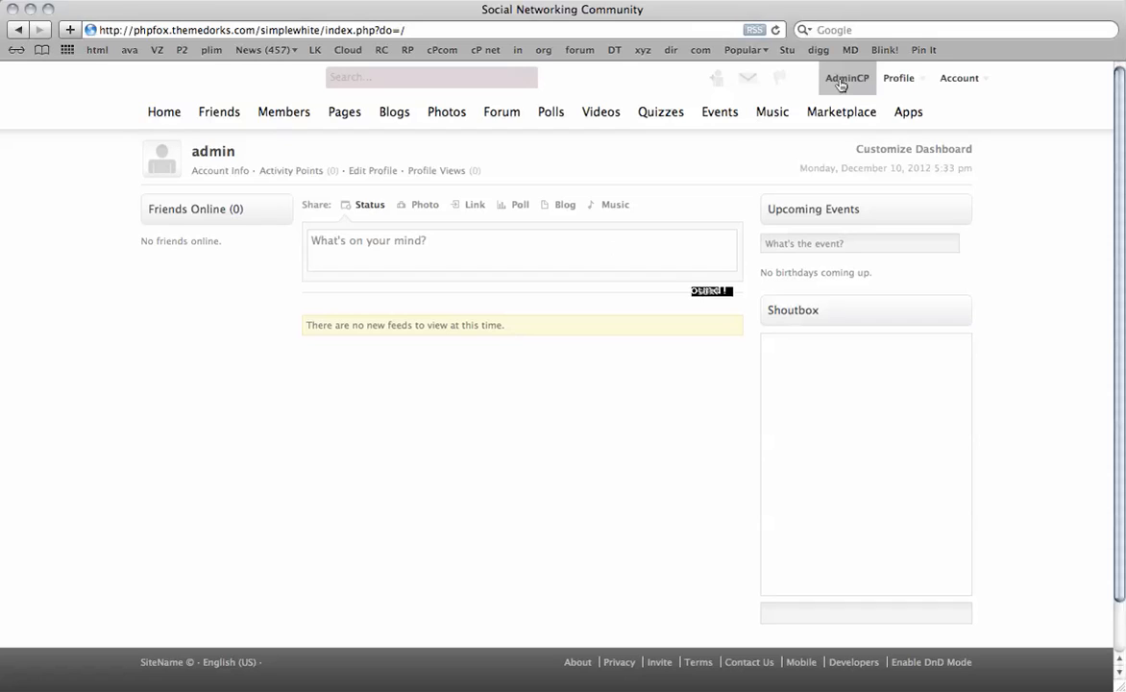
pyautogui.moveTo(711, 222)
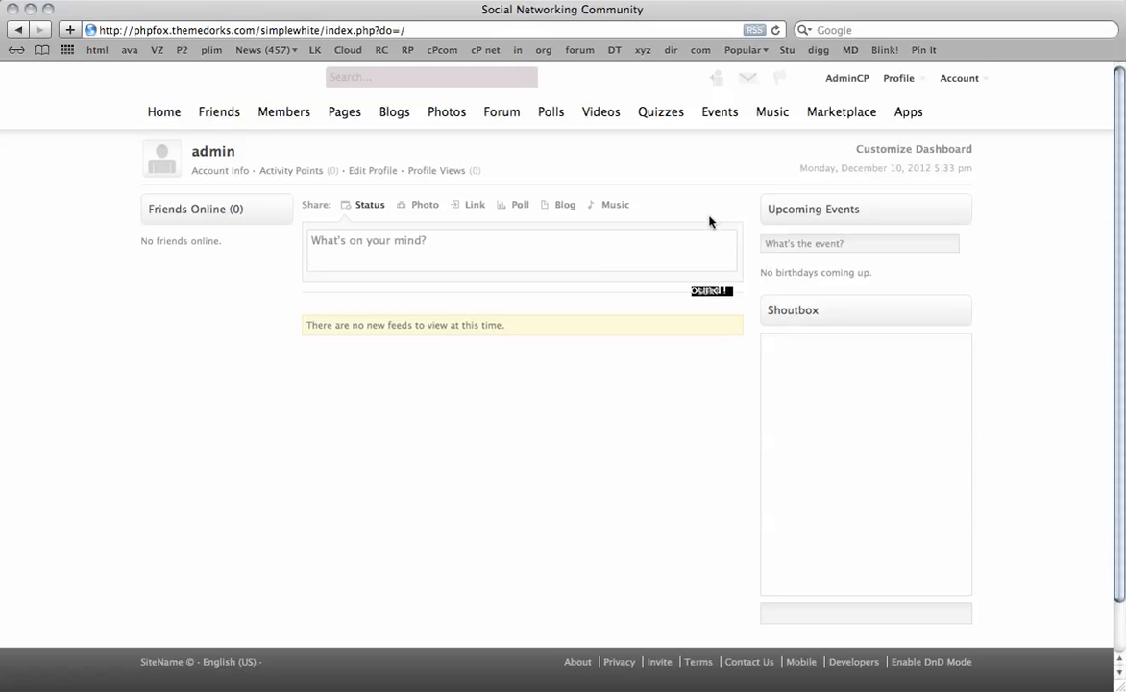
pyautogui.moveTo(715, 77)
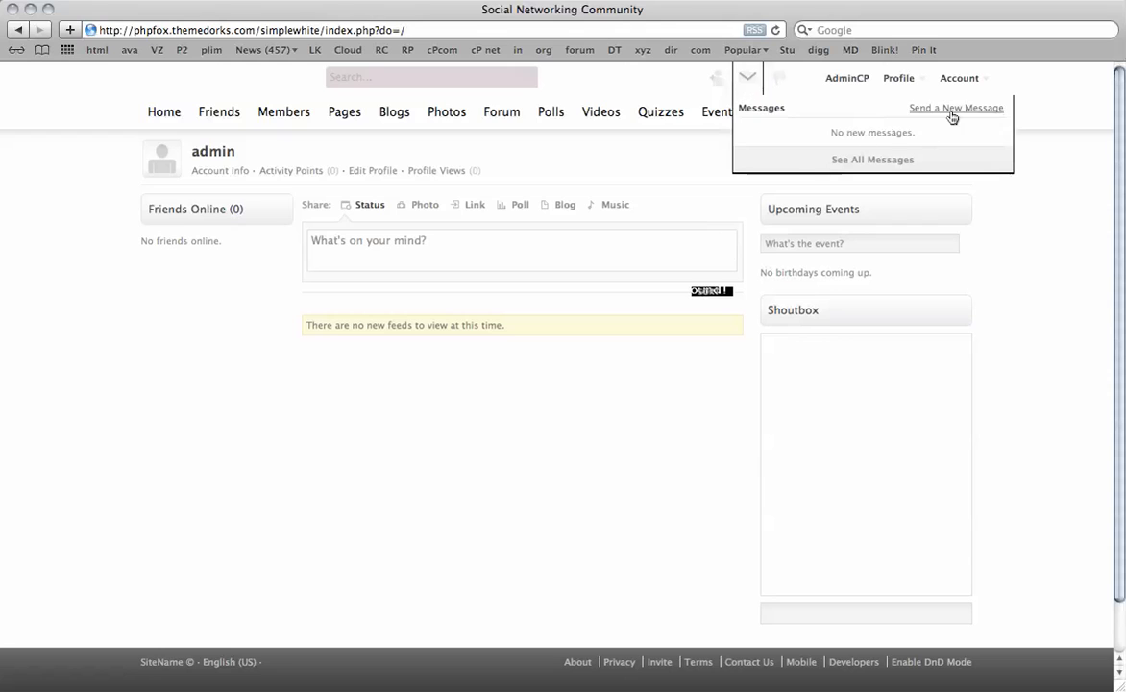
# Check the smileys currently offered in a new message's emoticon picker, then close the message.
pyautogui.click(956, 107)
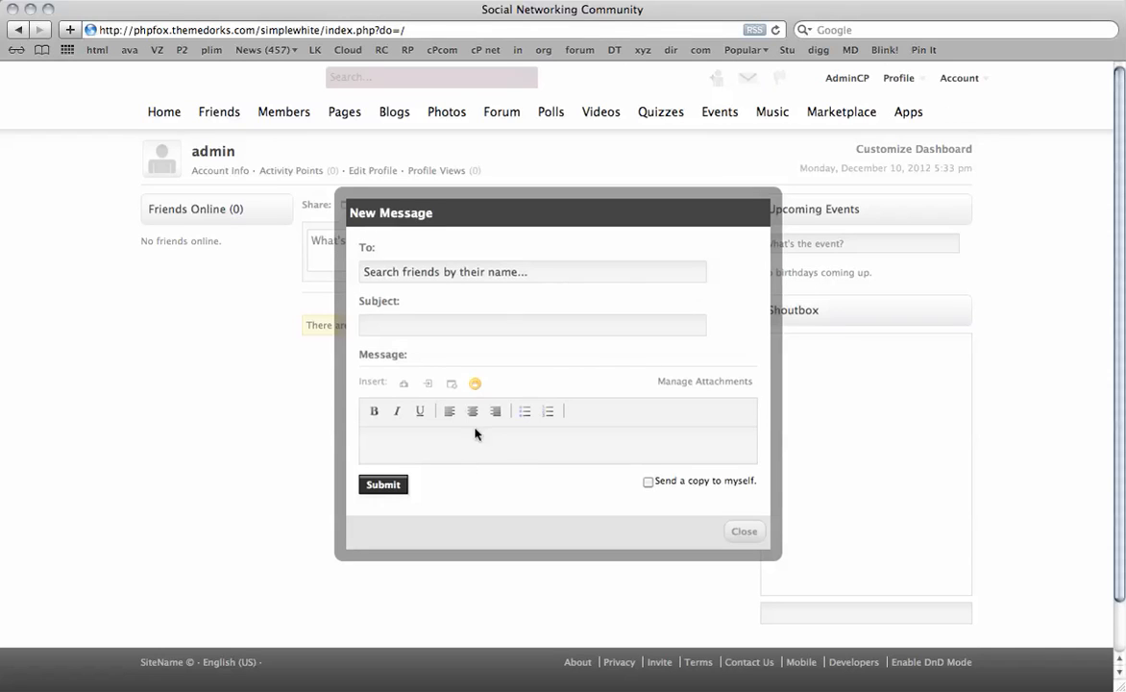
pyautogui.click(475, 383)
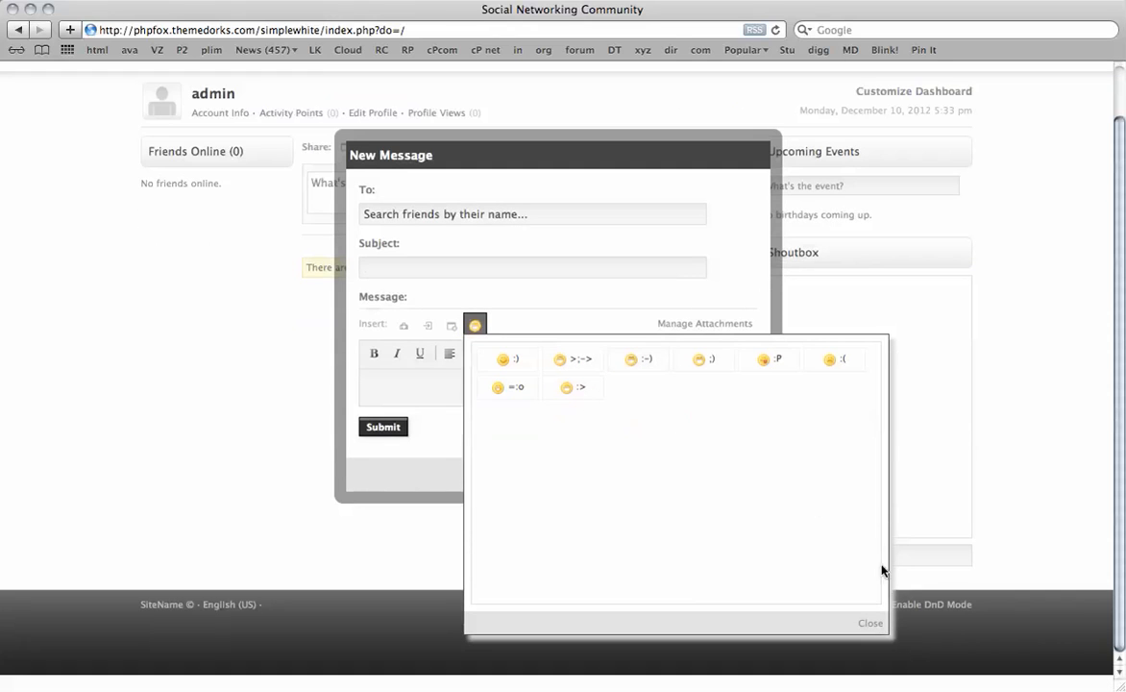
pyautogui.click(475, 325)
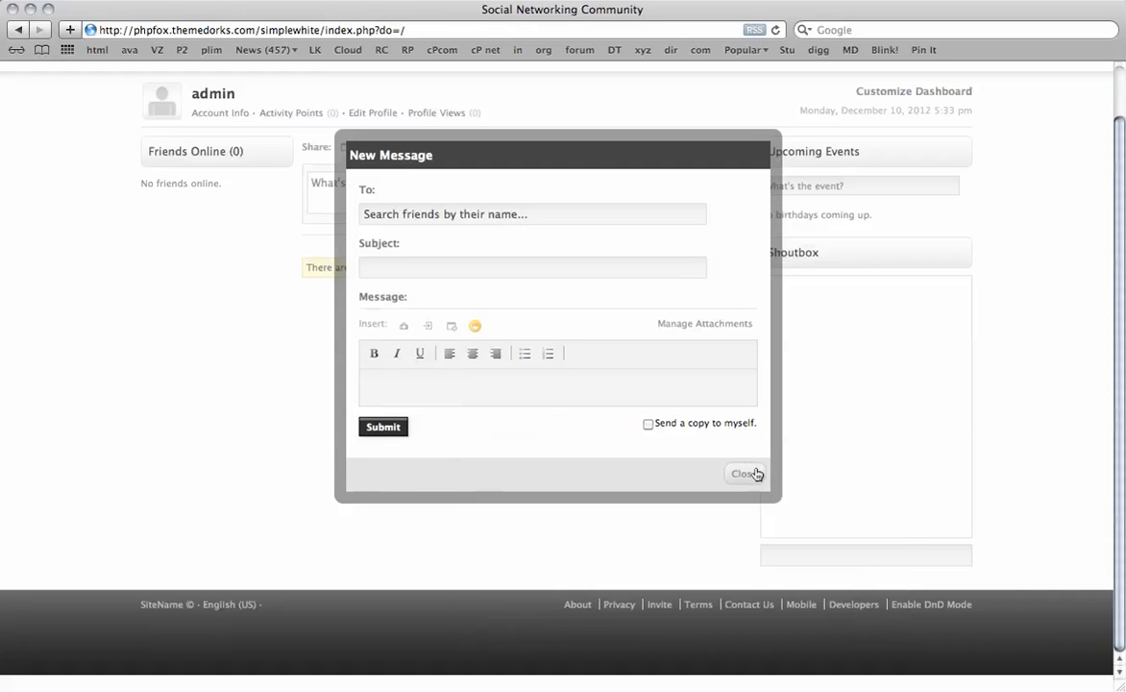
pyautogui.click(745, 472)
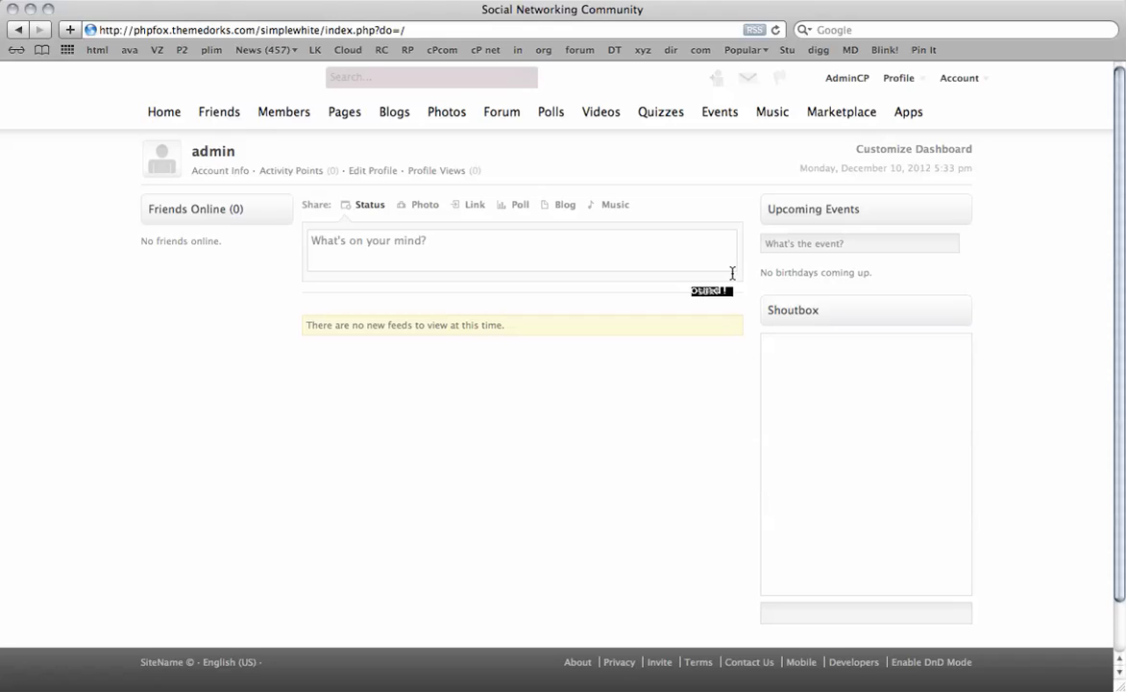
pyautogui.moveTo(899, 77)
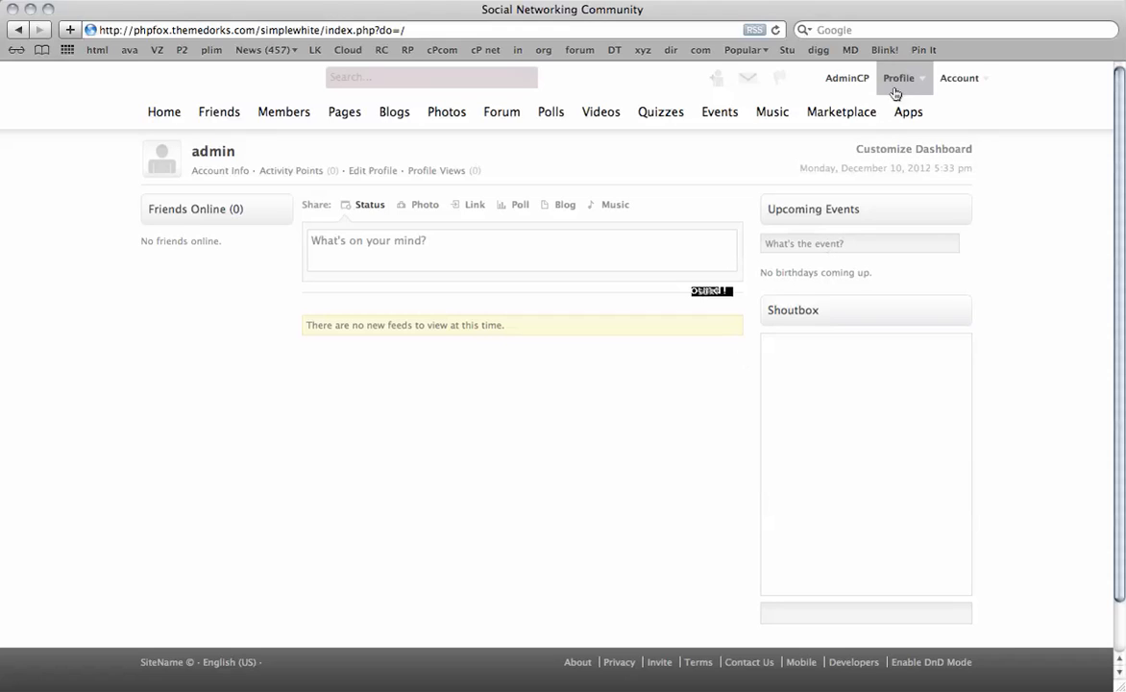
pyautogui.moveTo(846, 77)
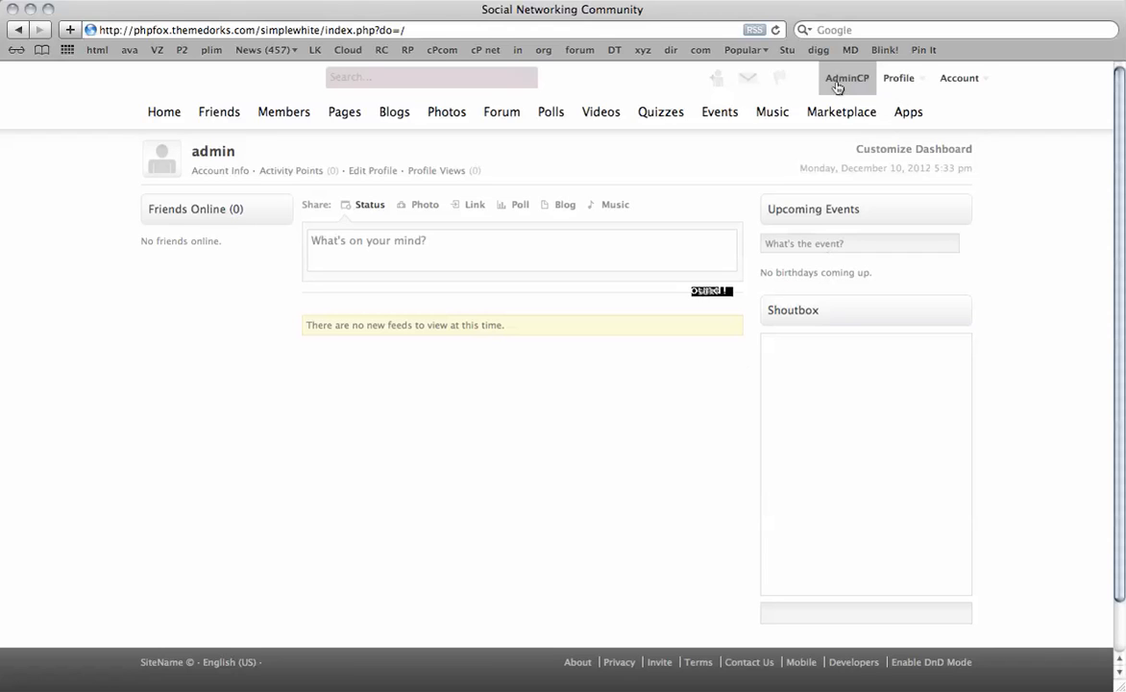
# Reach the Add Package form under Extensions > Emoticons in the AdminCP.
pyautogui.click(845, 77)
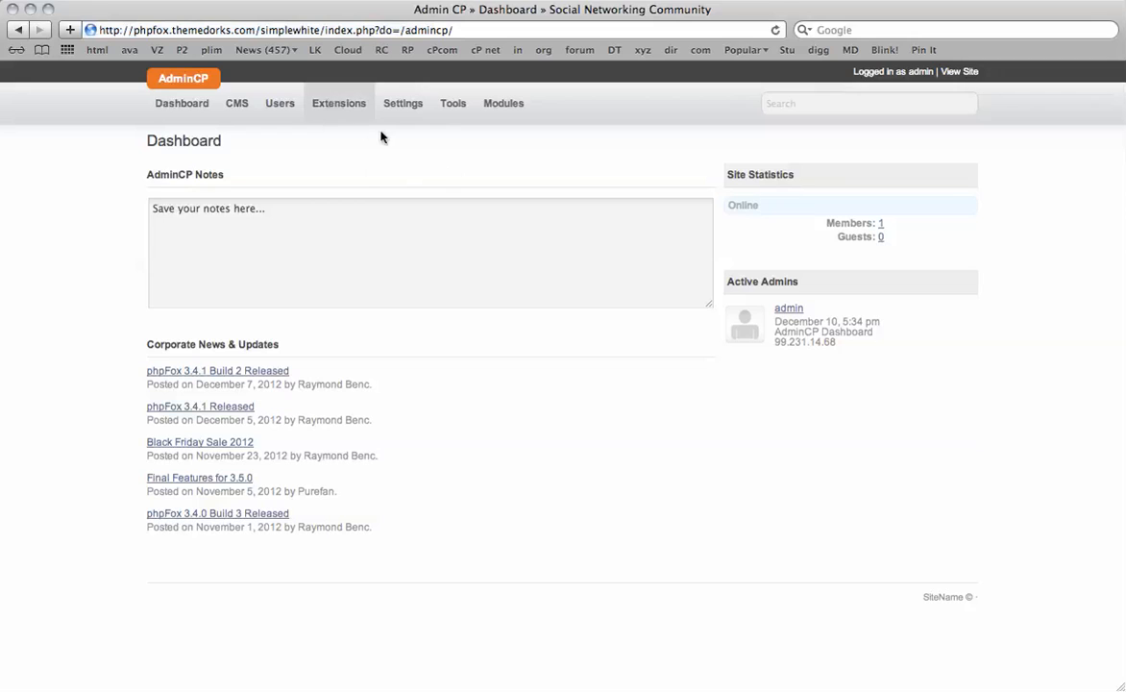
pyautogui.click(338, 104)
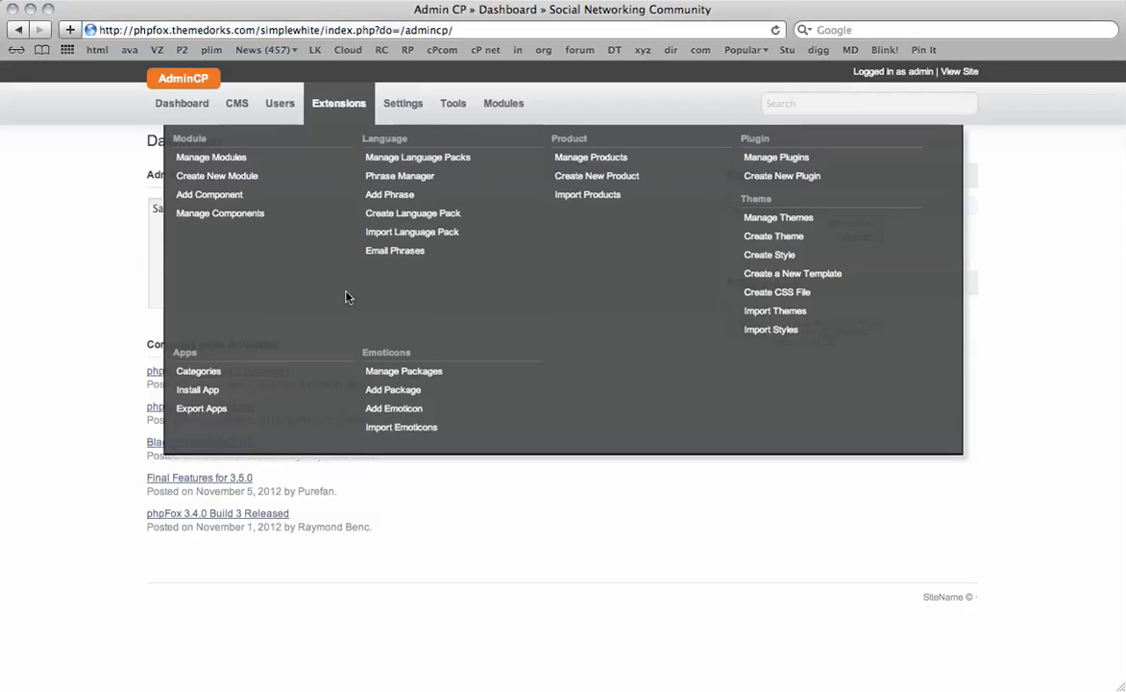
pyautogui.moveTo(423, 389)
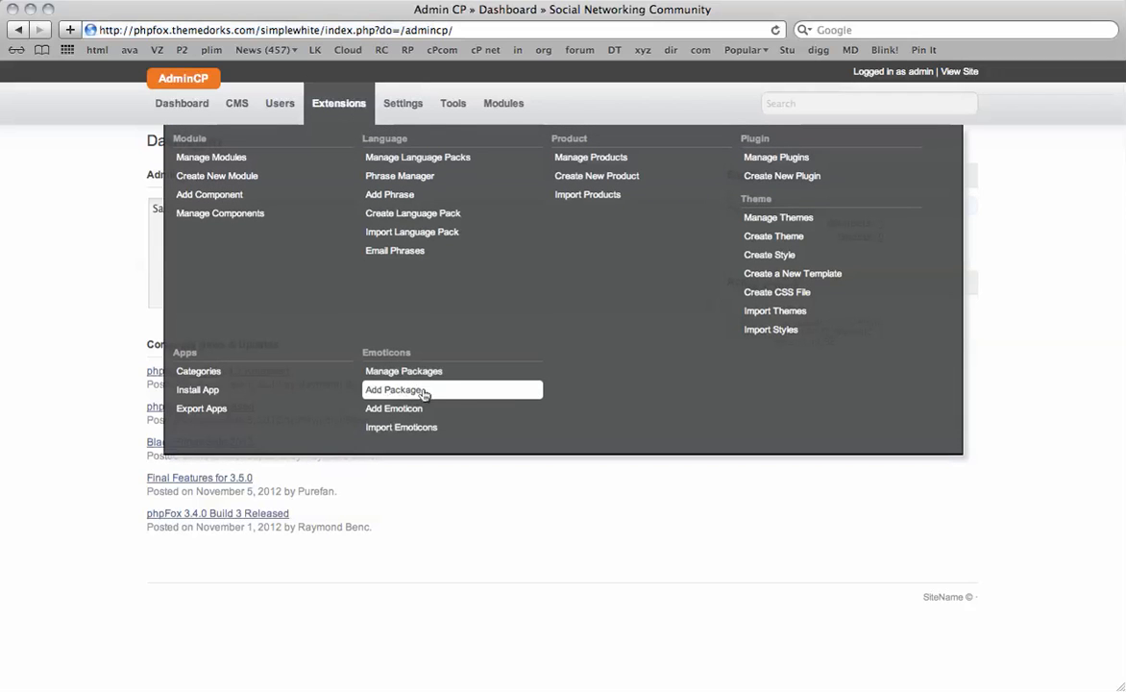
pyautogui.click(396, 388)
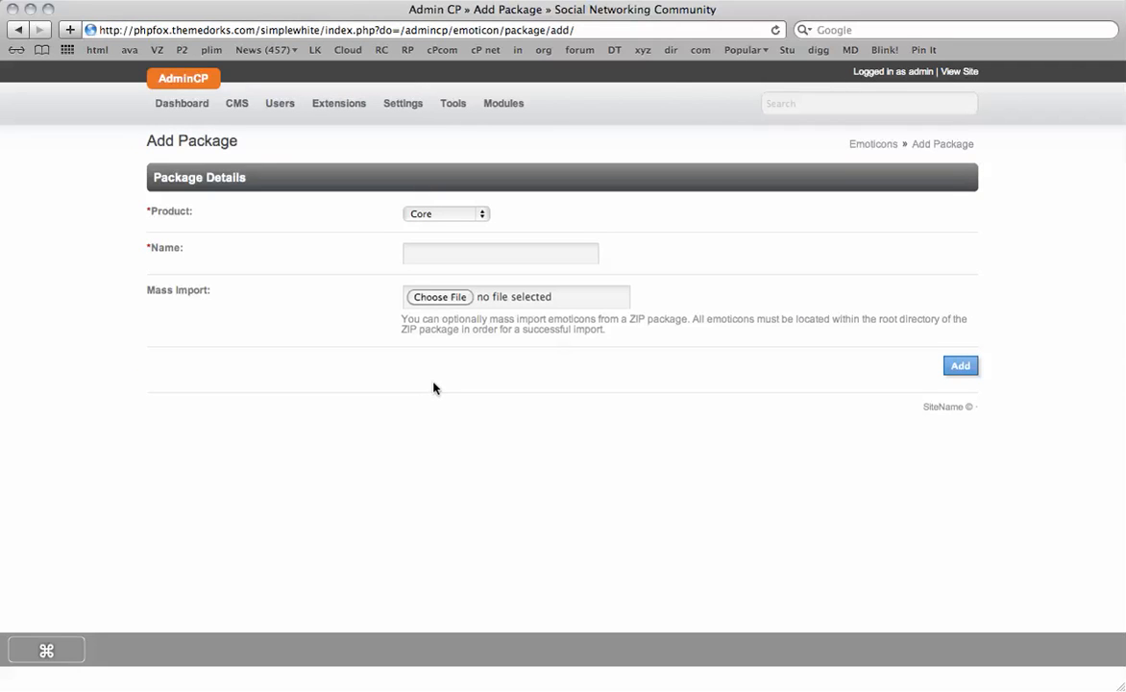
pyautogui.moveTo(480, 407)
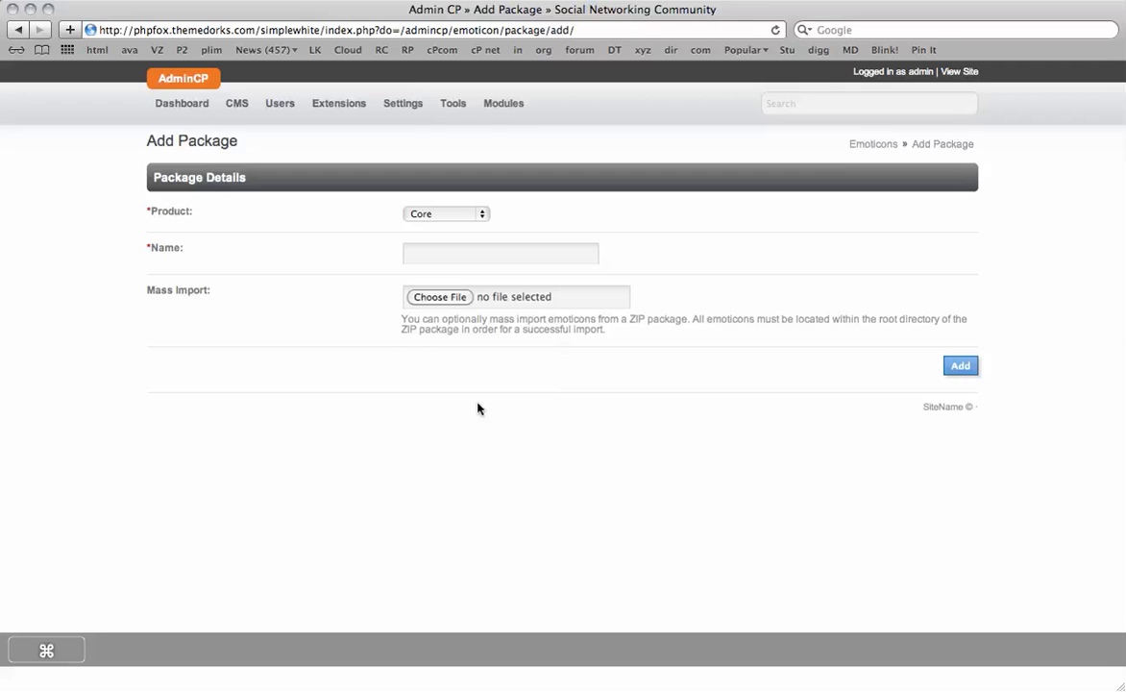
pyautogui.press('cmd+tab')
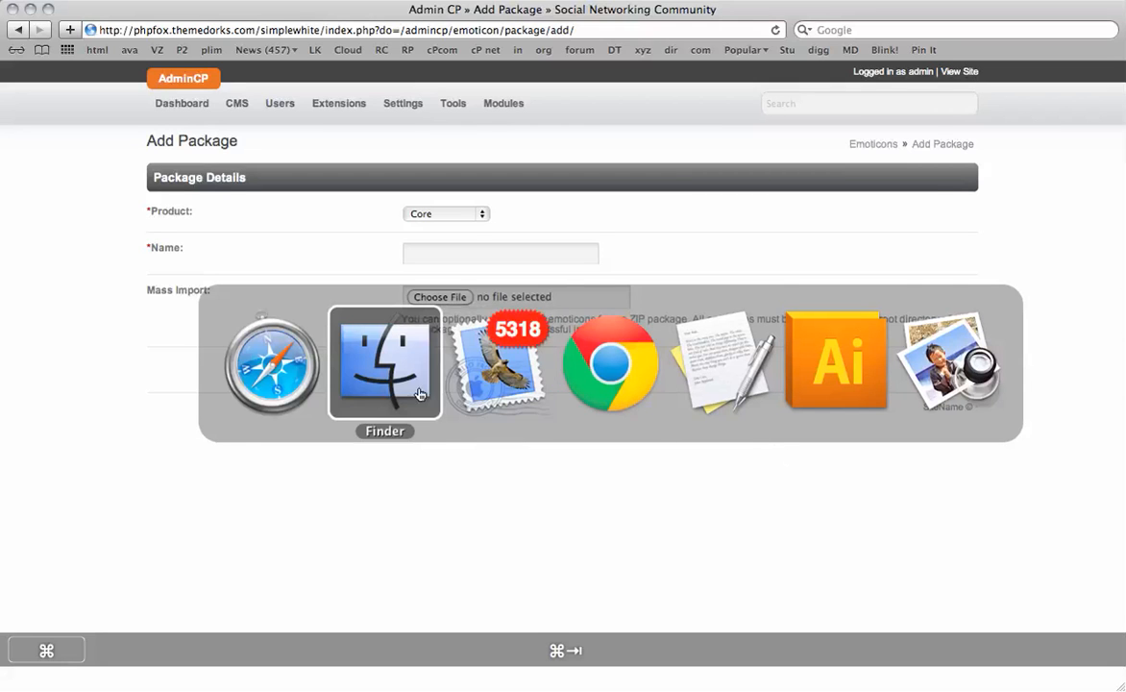
pyautogui.click(385, 364)
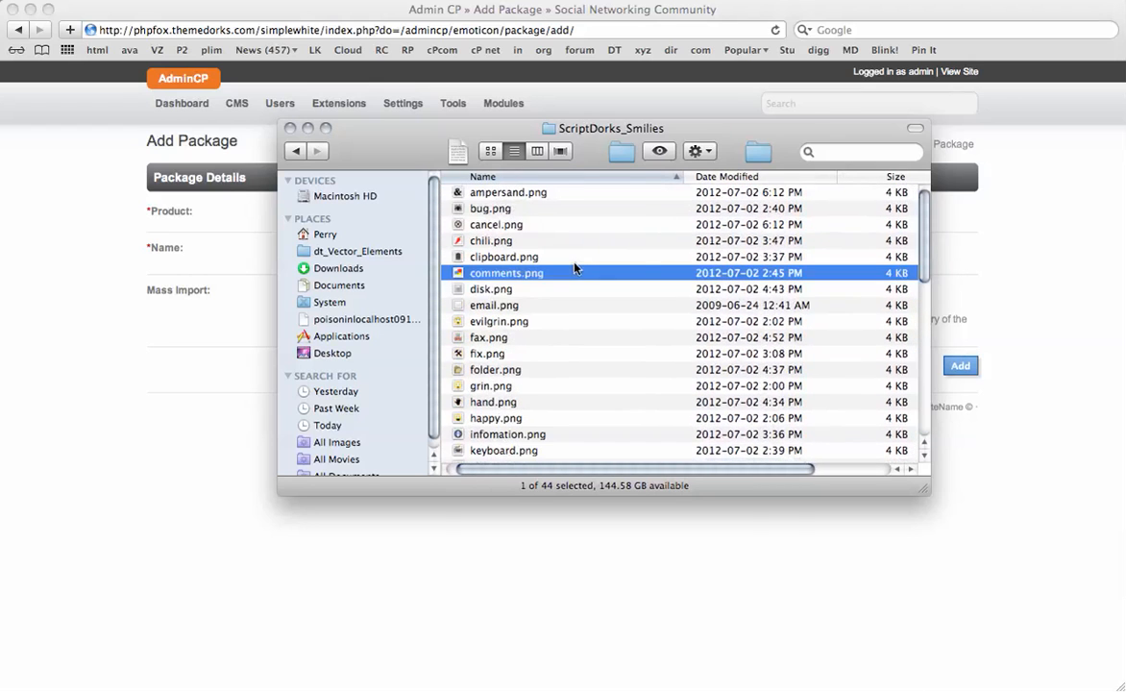
pyautogui.press('cmd+a')
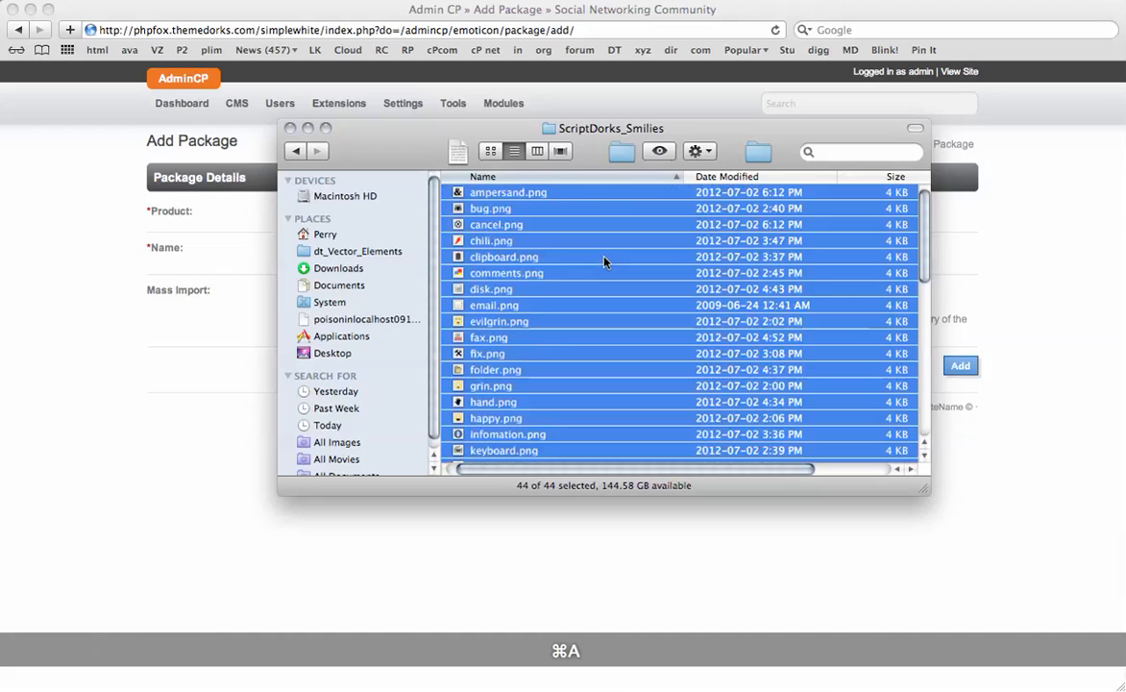
pyautogui.rightClick(604, 266)
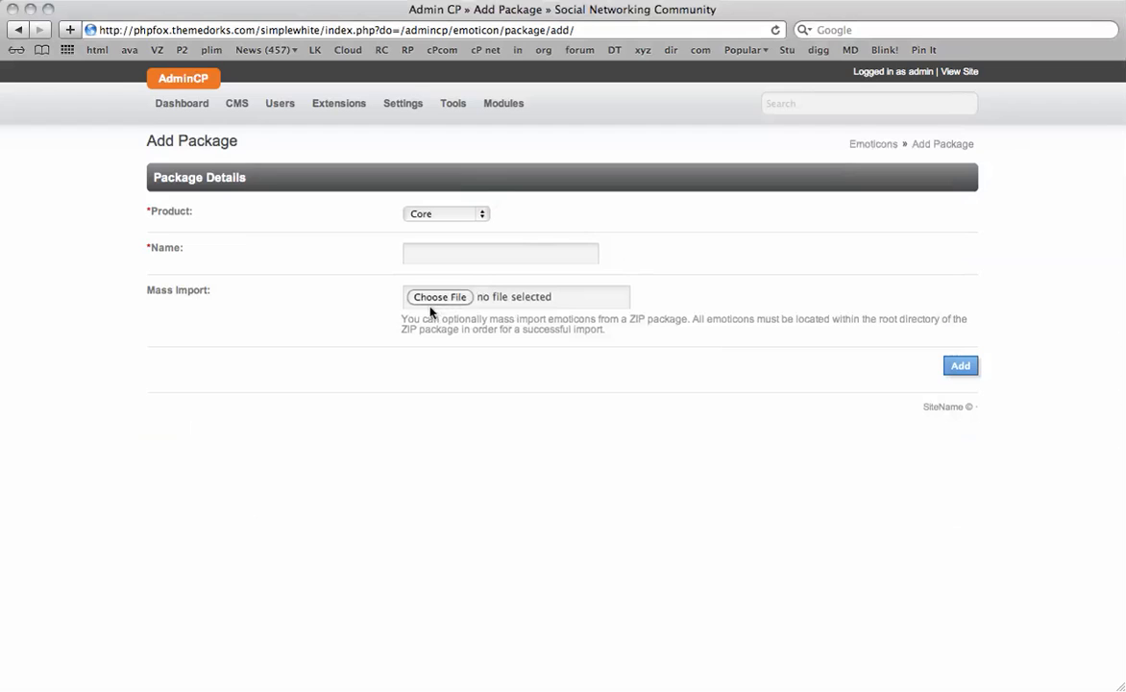
# Create the package 'Additional Smilies' importing its emoticons from Archive.zip.
pyautogui.click(438, 296)
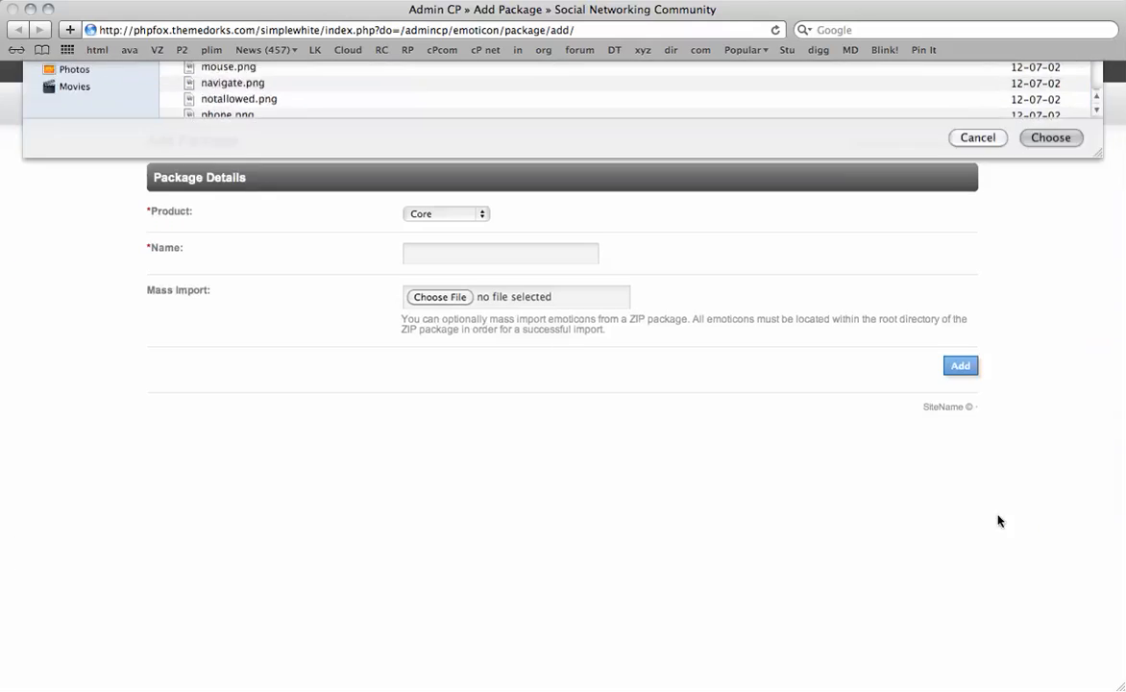
pyautogui.click(1049, 138)
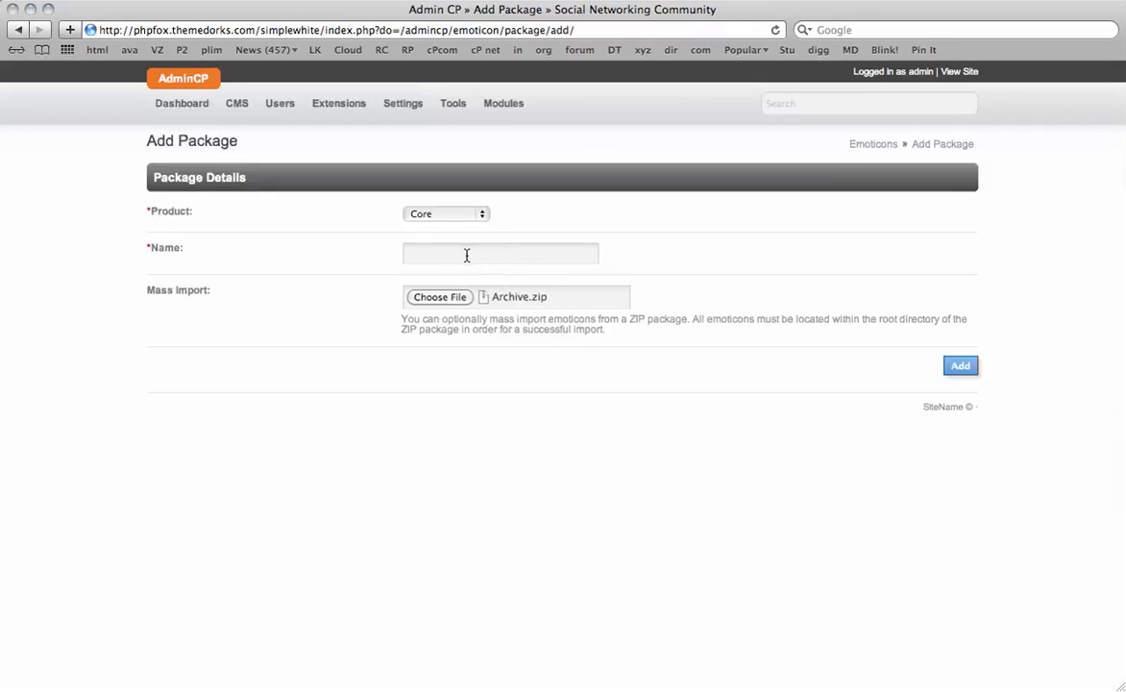
pyautogui.write('A')
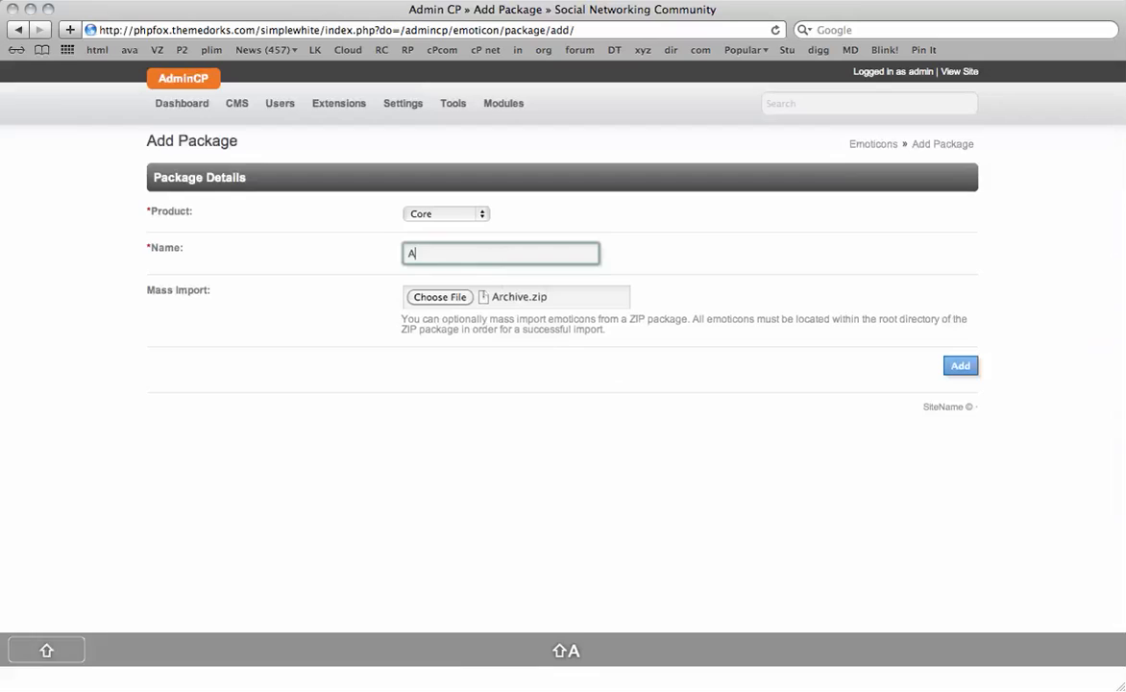
pyautogui.write('dditio')
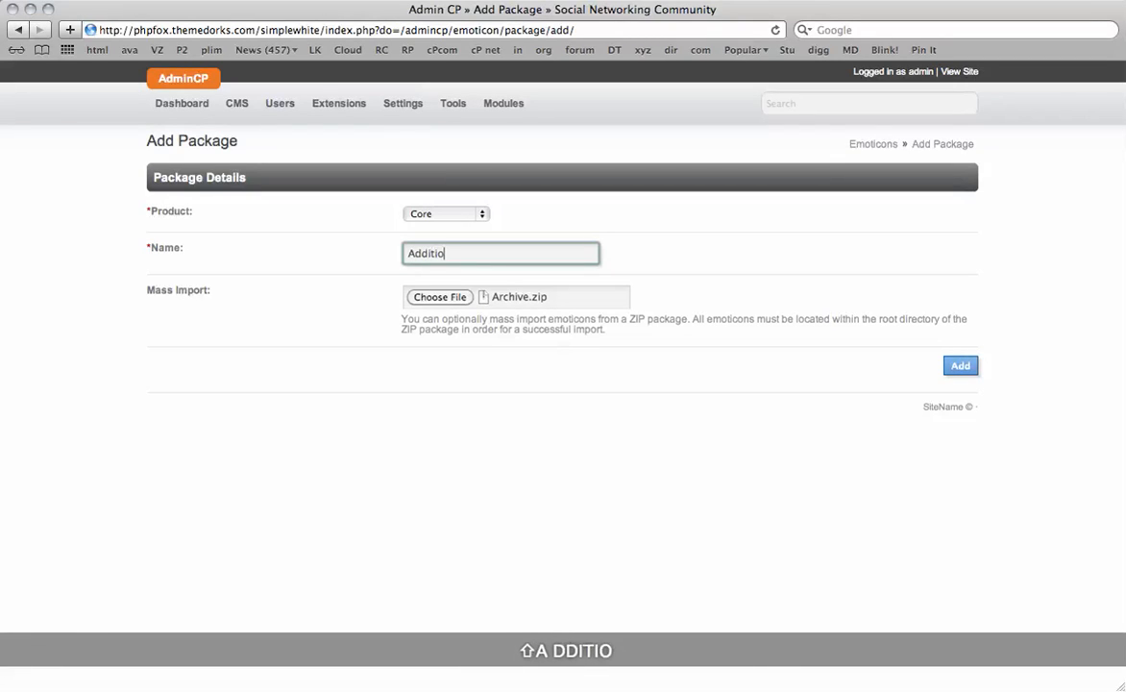
pyautogui.write('nal Smilies')
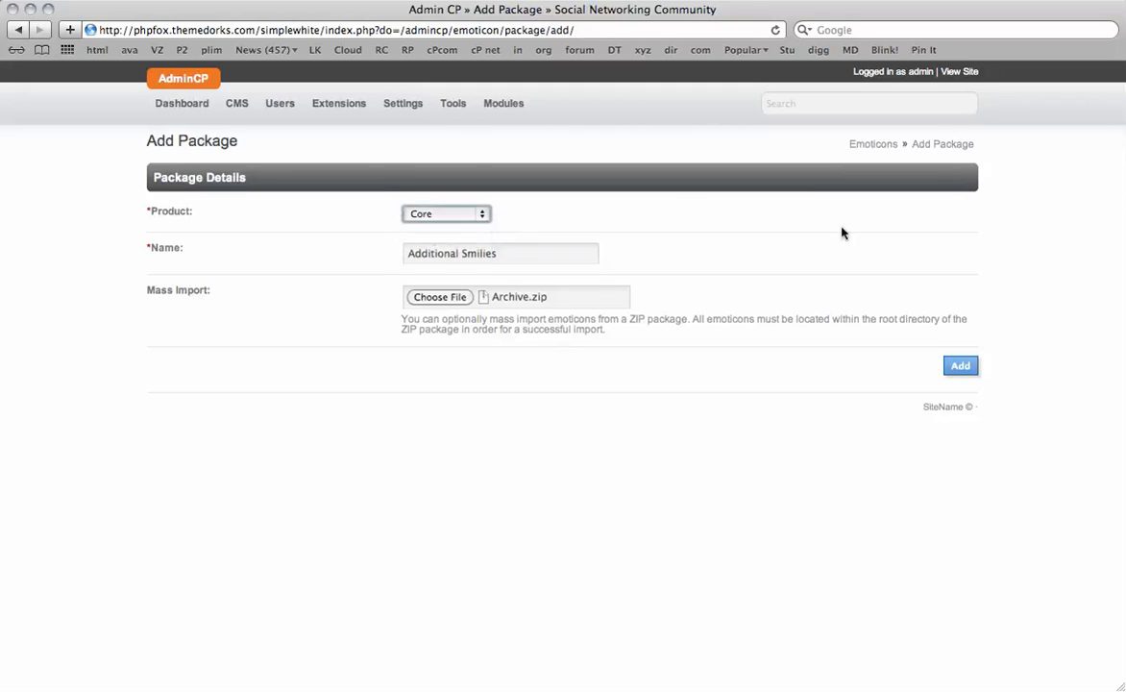
pyautogui.click(960, 366)
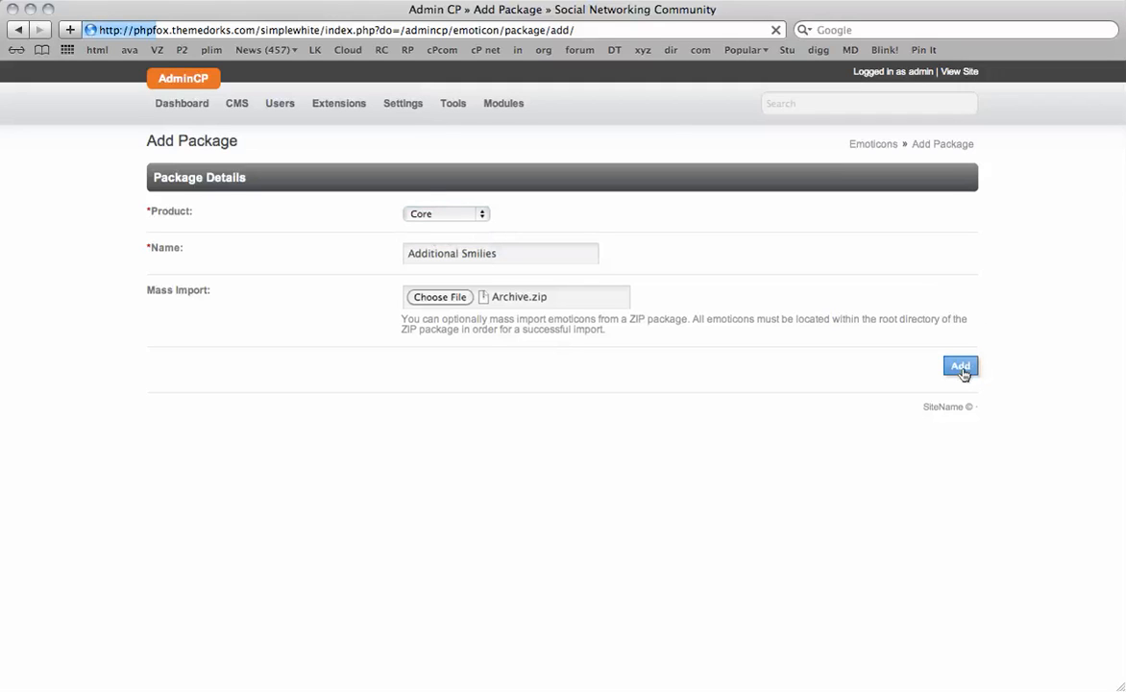
pyautogui.click(961, 365)
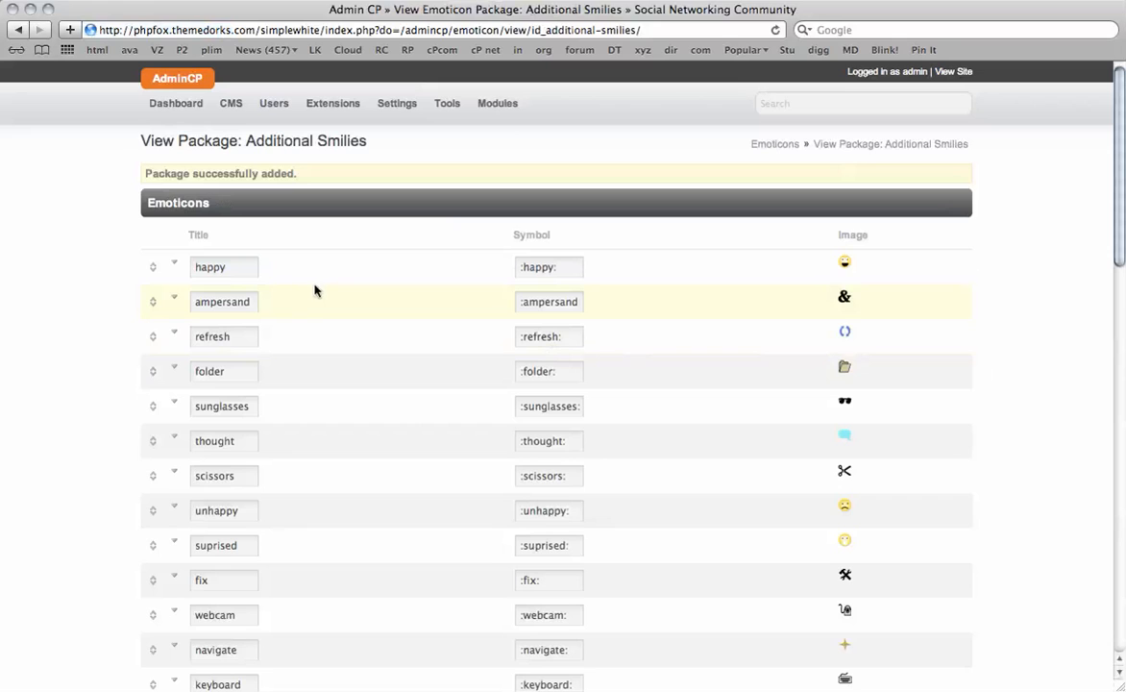
# Review the imported smileys' titles, symbols and images in the Additional Smilies package list.
pyautogui.click(550, 267)
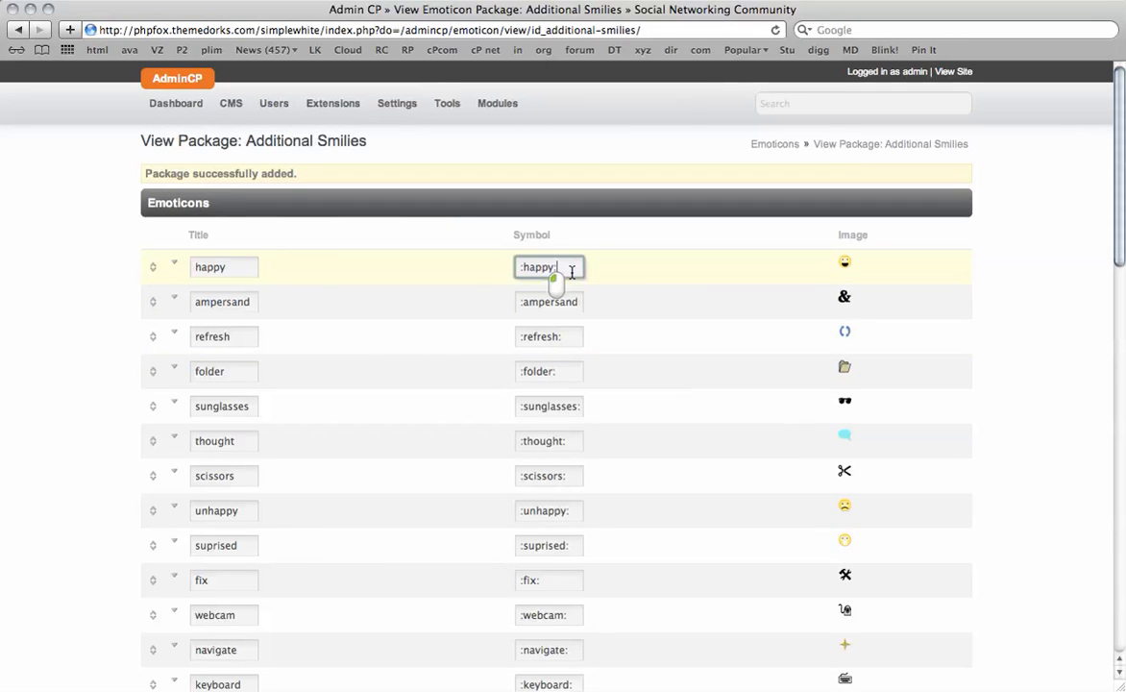
pyautogui.scroll(-3)
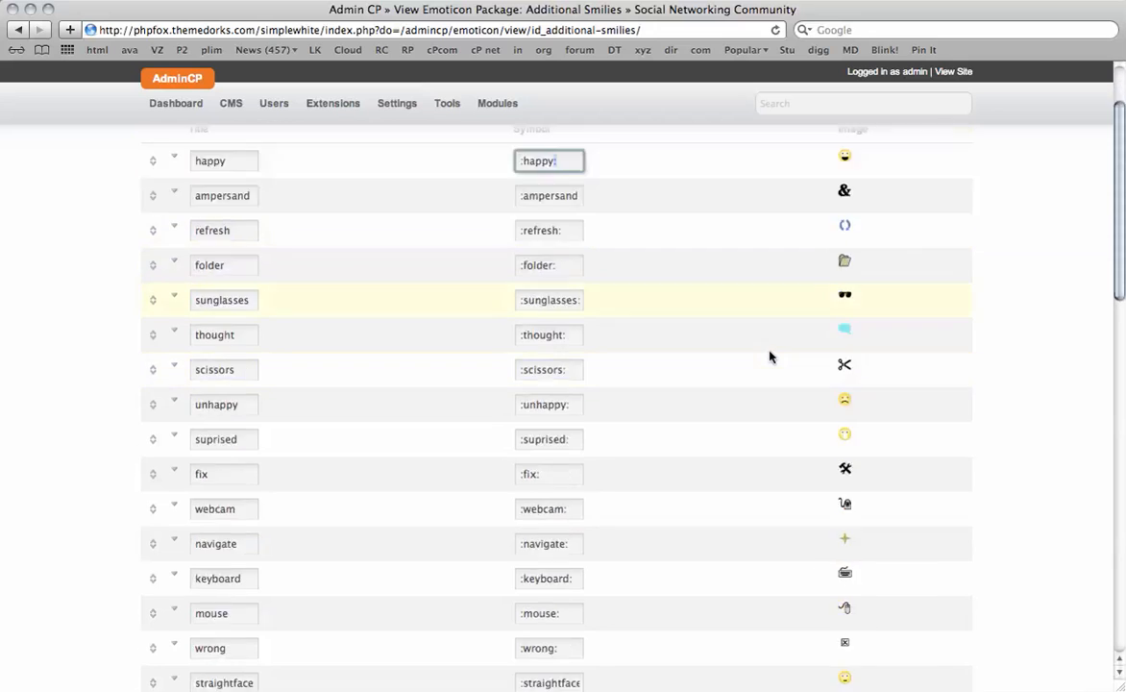
pyautogui.scroll(-3)
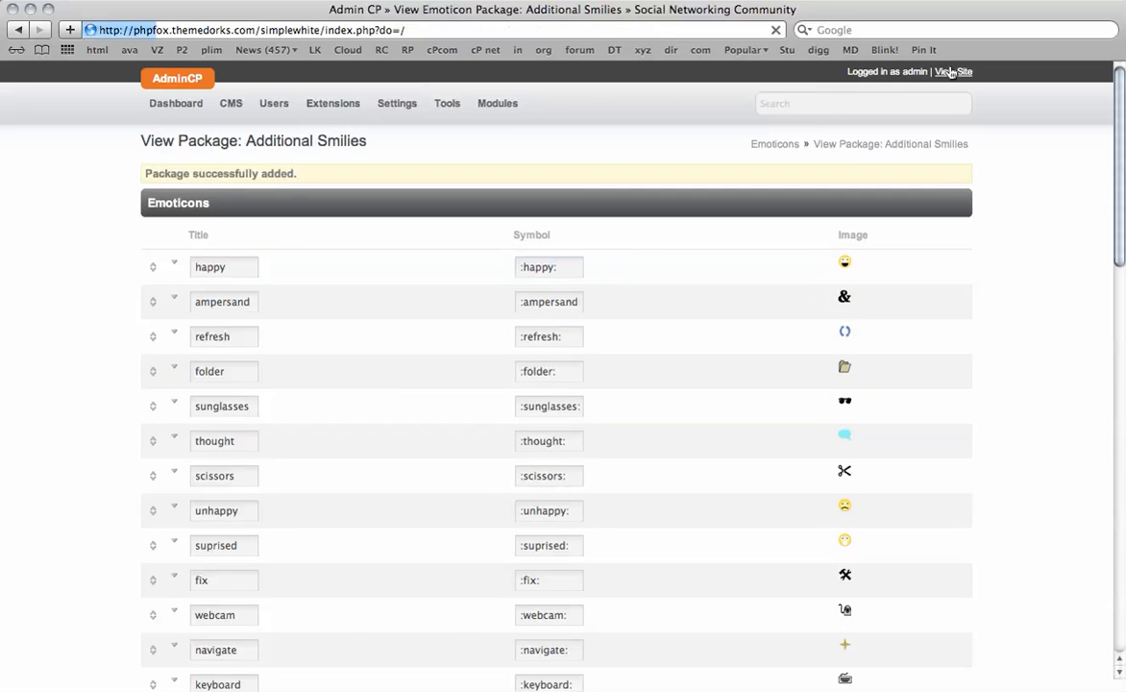
pyautogui.moveTo(723, 156)
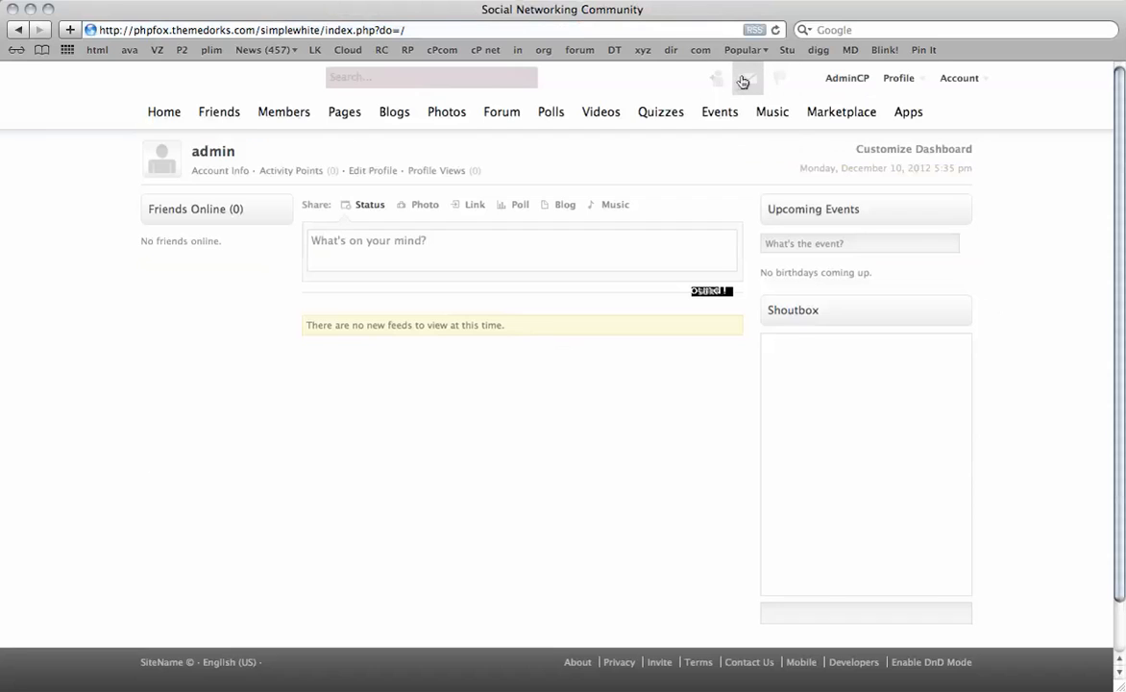
# Verify the imported smileys appear in a new message's emoticon picker, then close the message unsent.
pyautogui.click(747, 77)
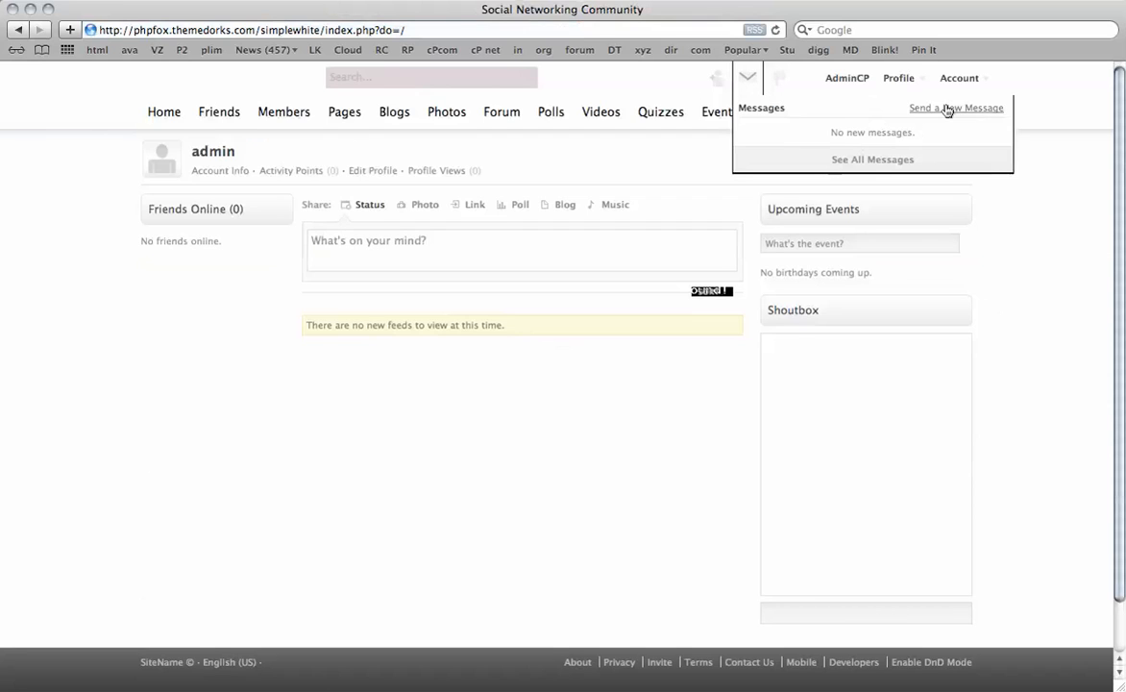
pyautogui.click(956, 107)
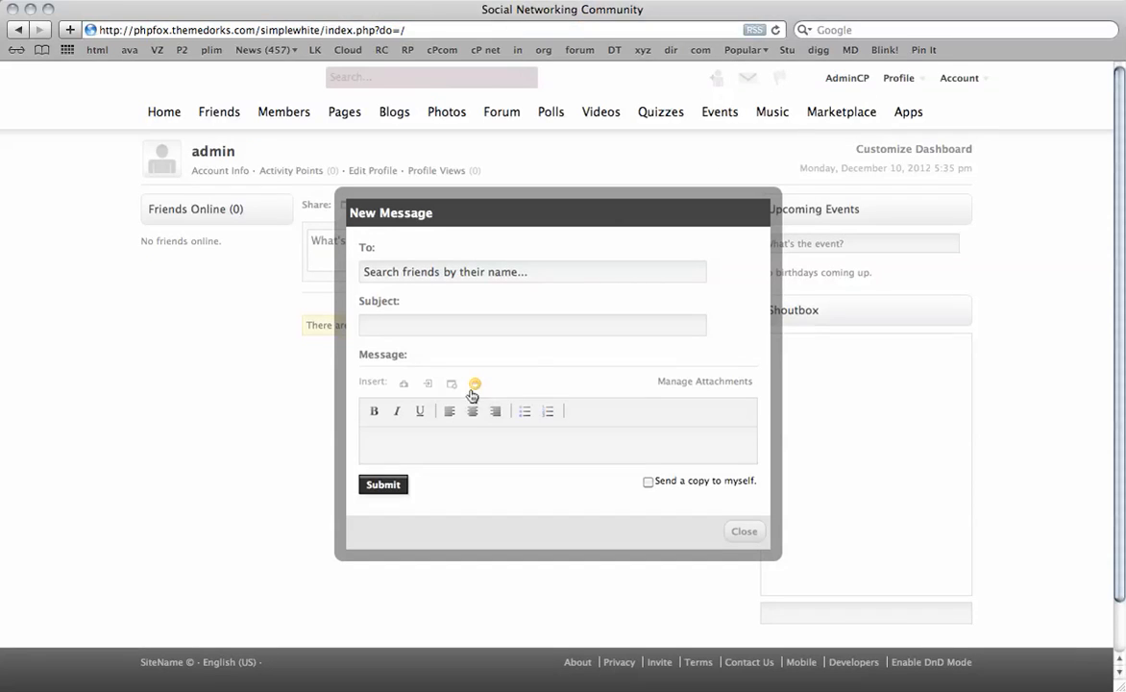
pyautogui.click(472, 382)
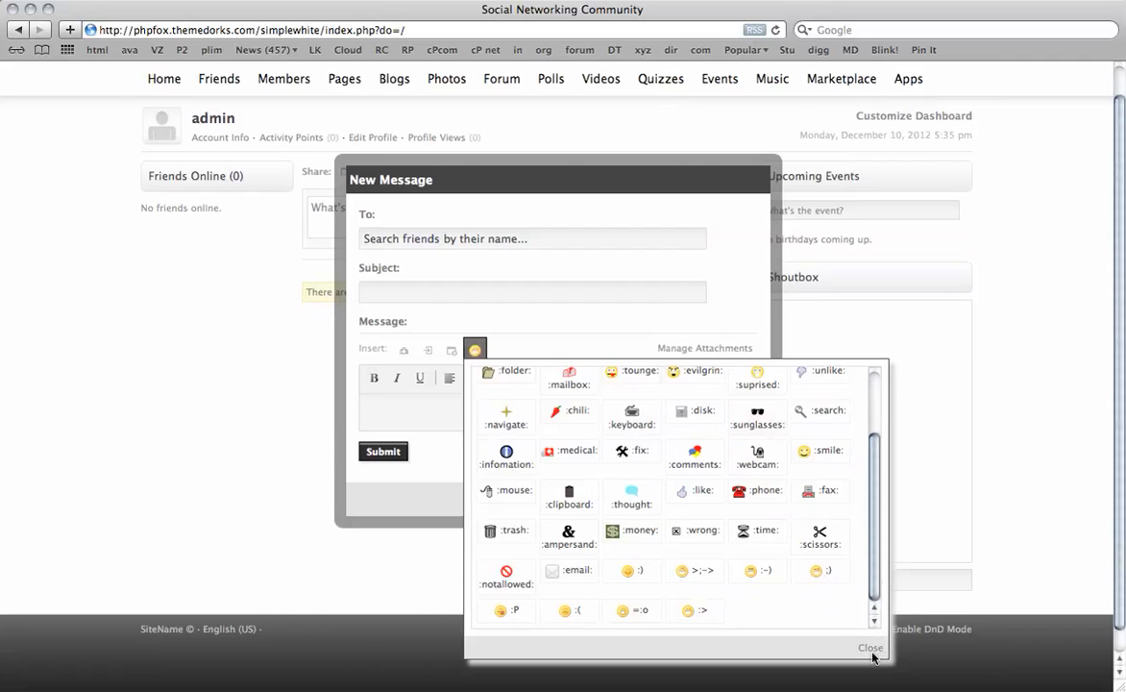
pyautogui.click(869, 648)
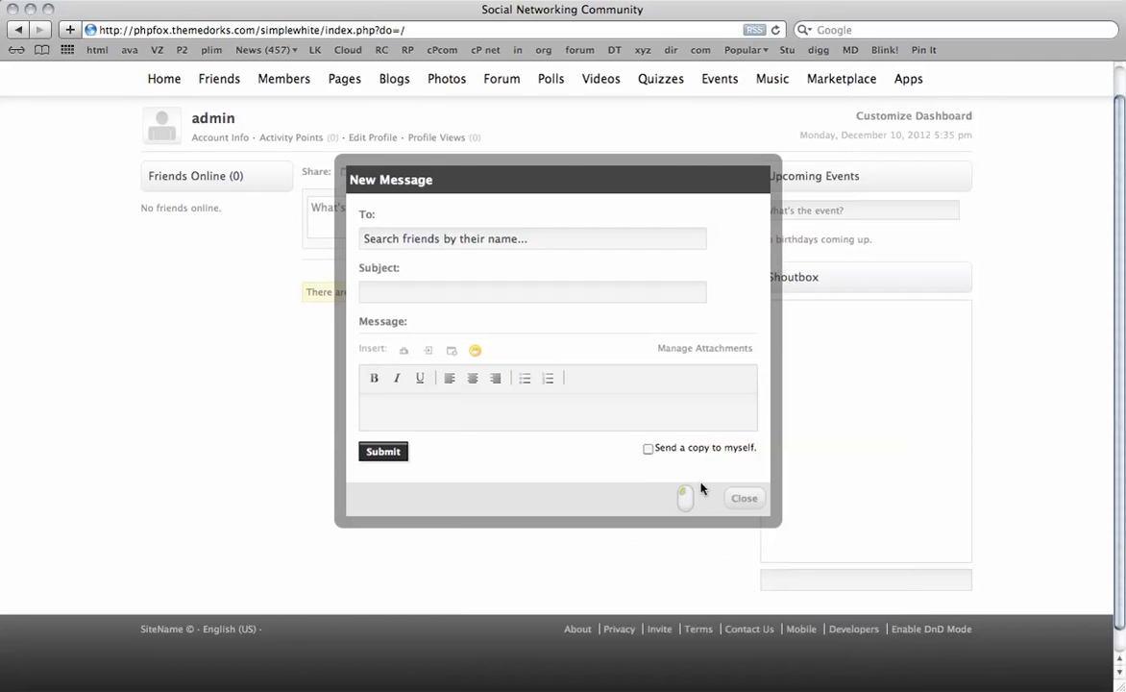
pyautogui.click(744, 497)
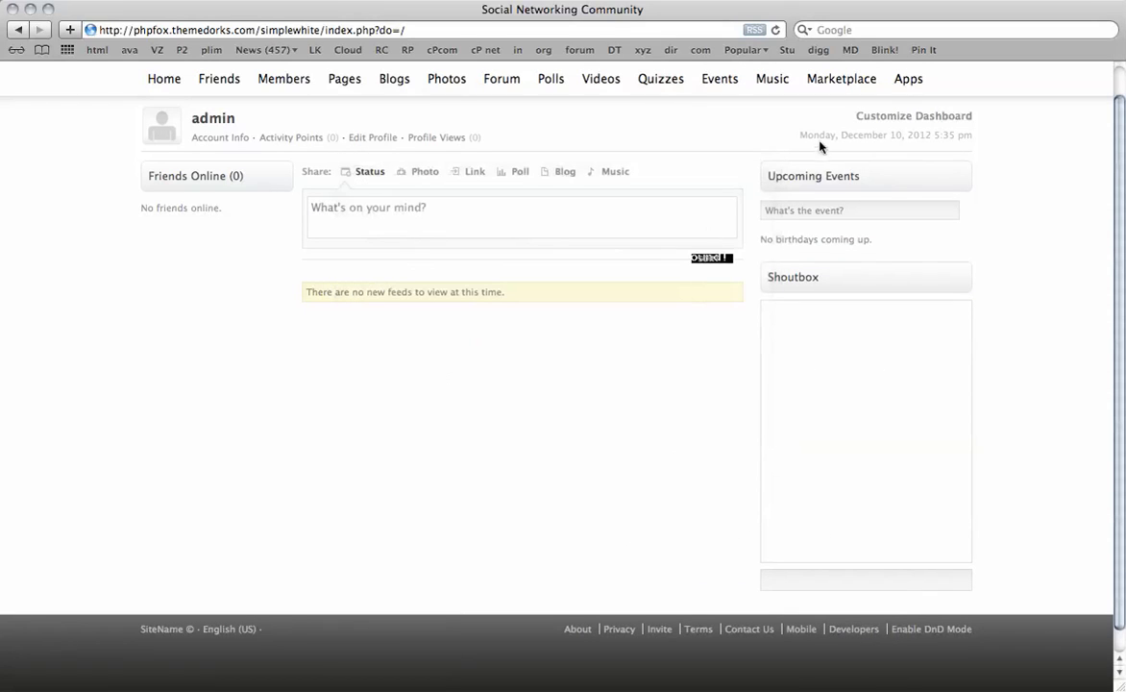